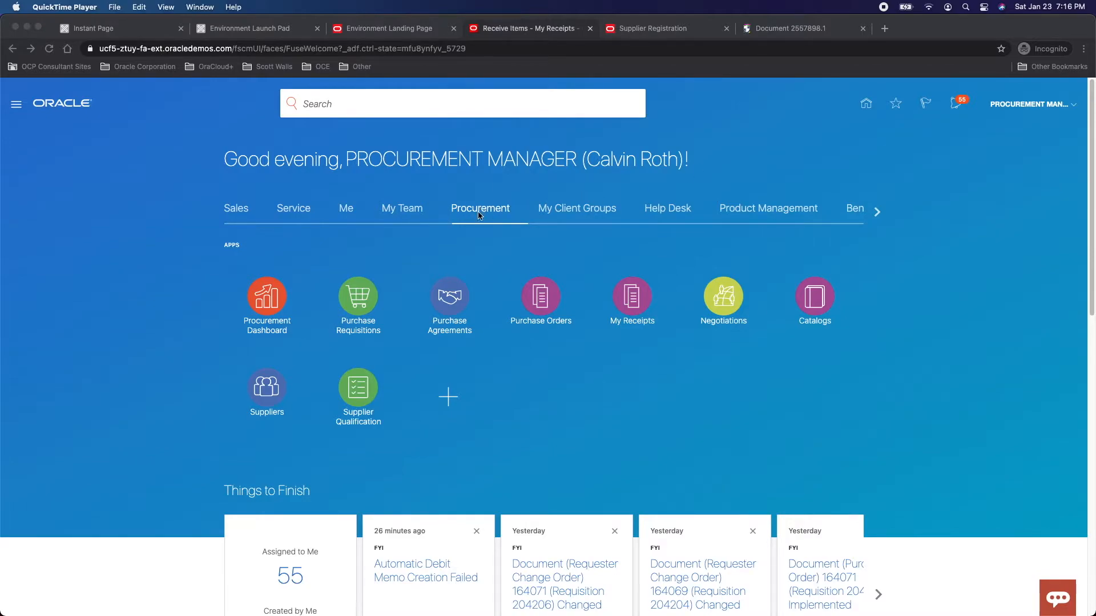
mouse_move(631, 306)
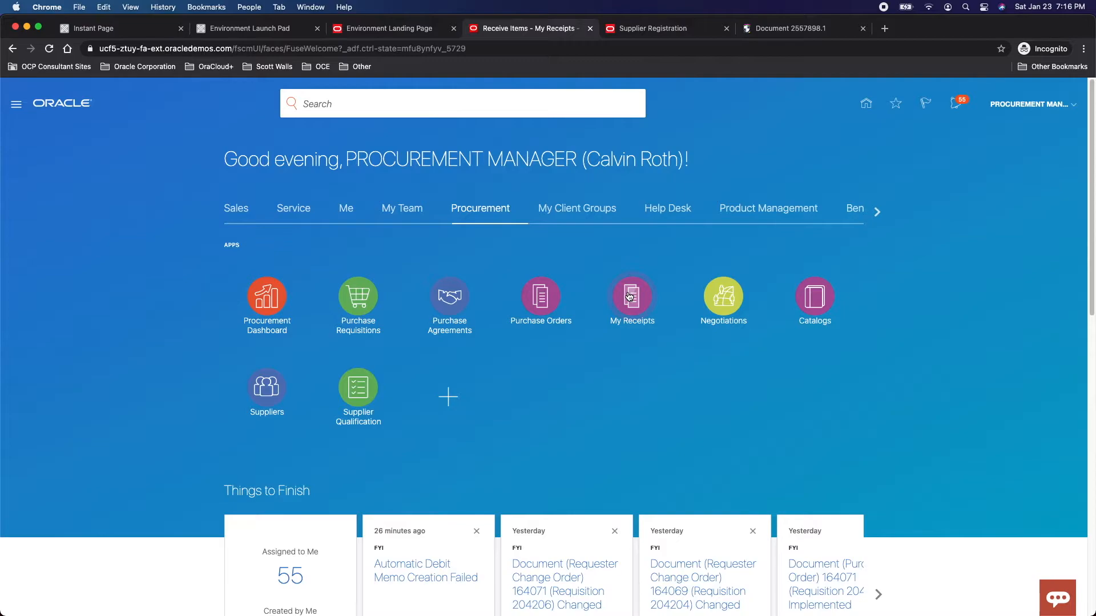
From My Receipts, choose the S2825cdn Multifunction printer line of requisition 204053 on PO 163742.
click(632, 293)
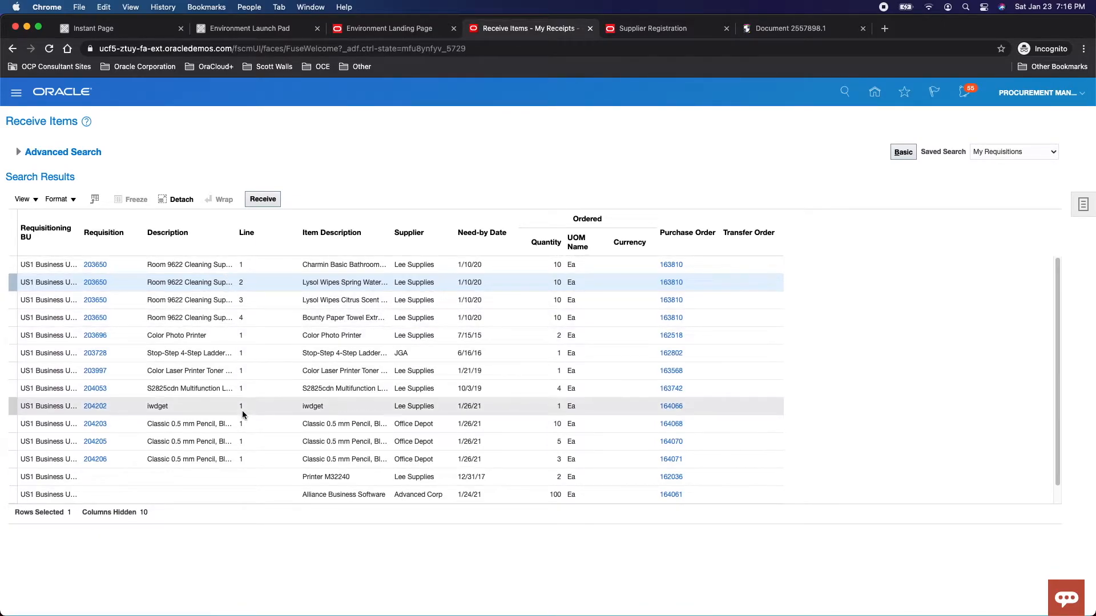
click(267, 388)
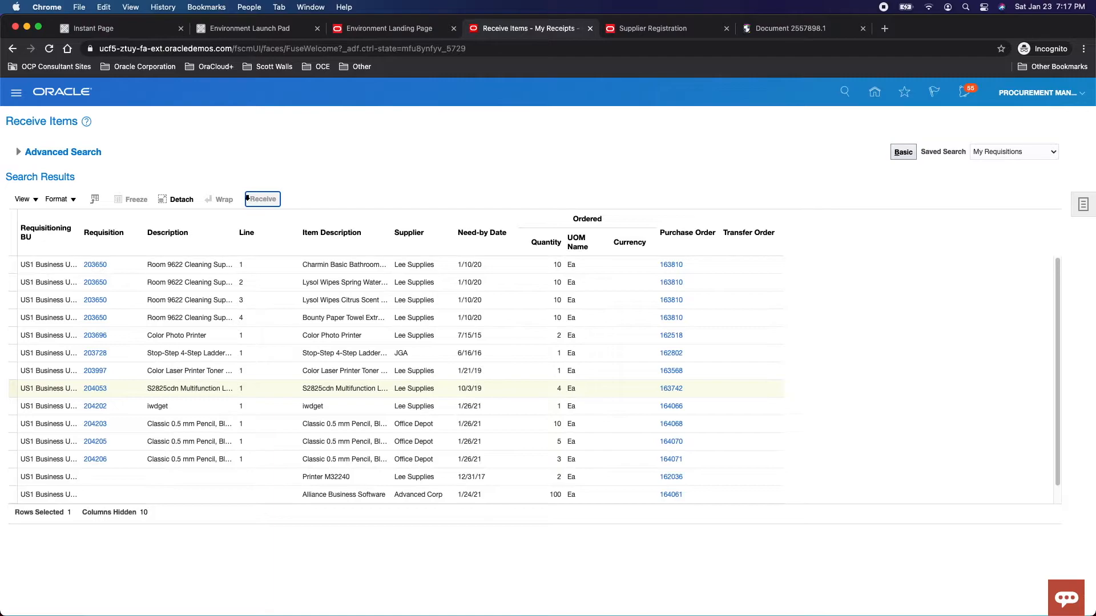
Begin a receipt for the printer line with received quantity 3 Ea on Create Receipts.
click(262, 199)
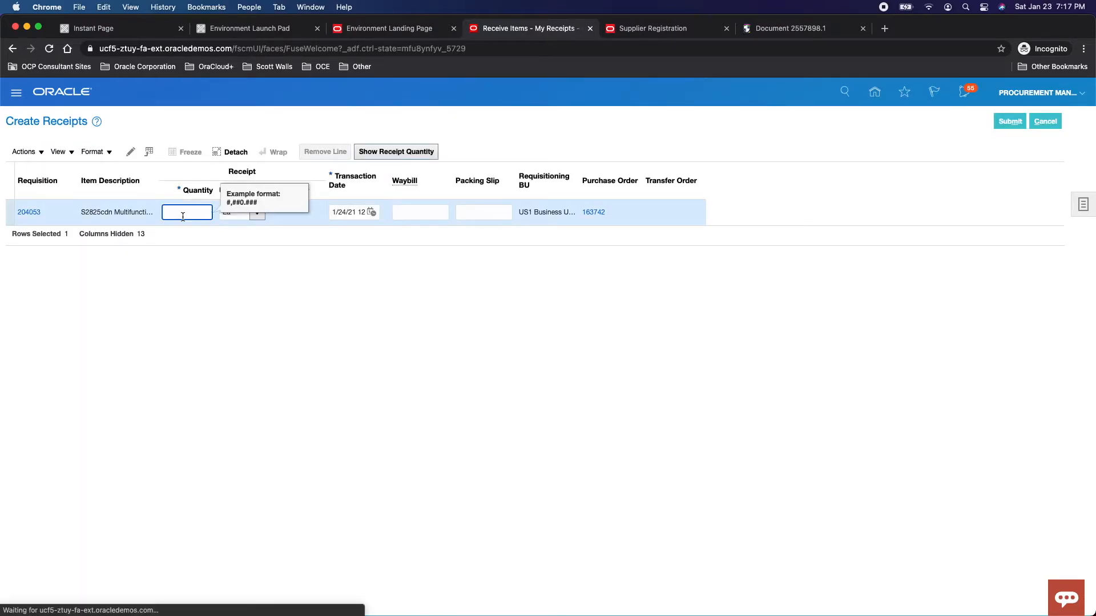
text(3)
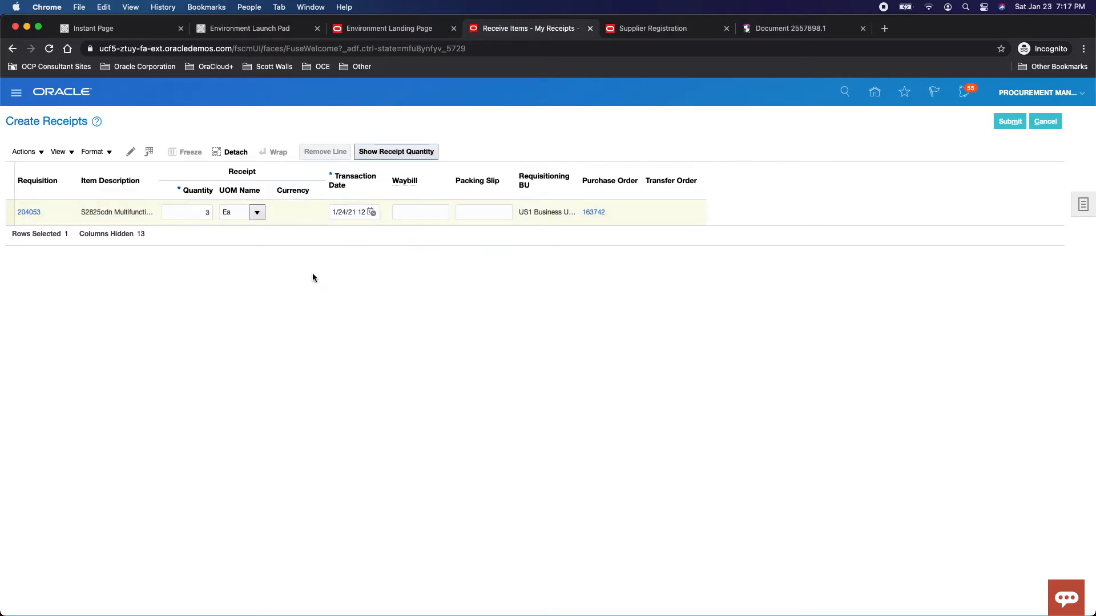
click(483, 212)
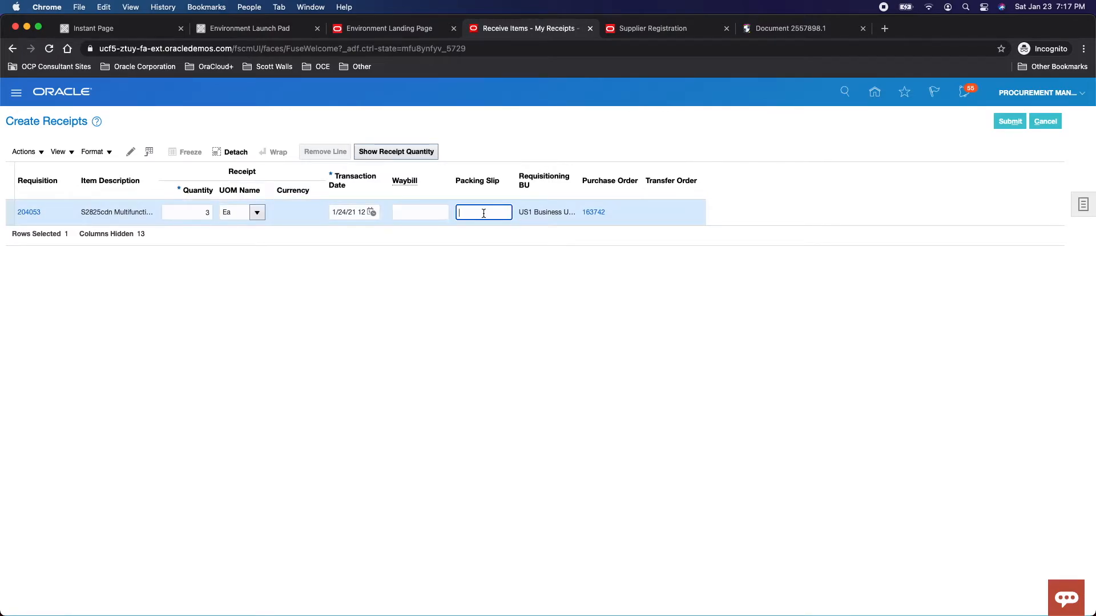
click(367, 306)
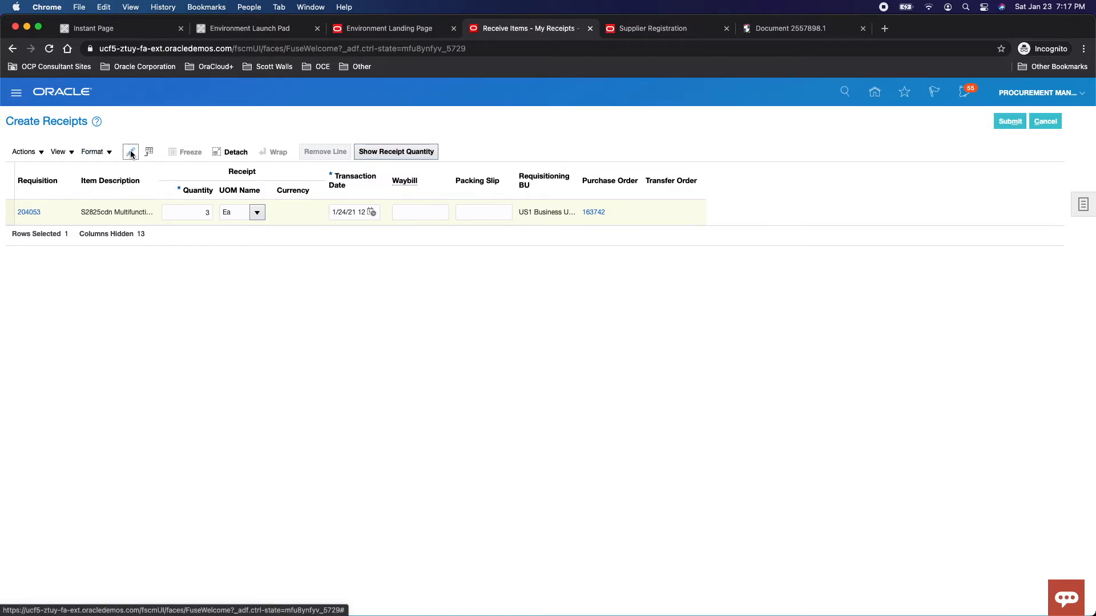
Review the receipt line in Edit Line and keep quantity 3 unchanged.
click(130, 152)
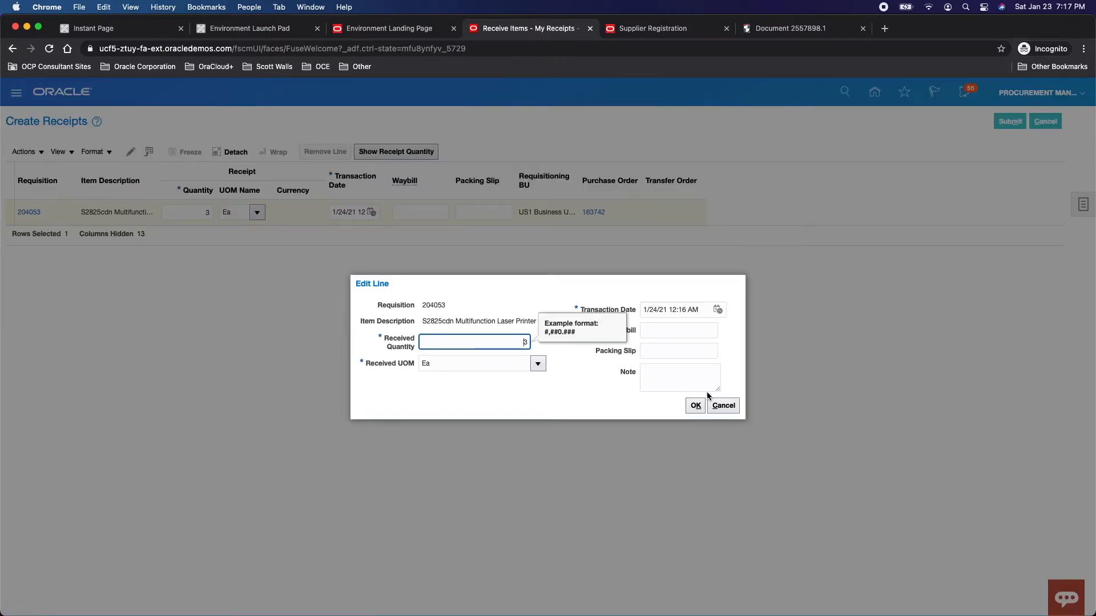
click(677, 377)
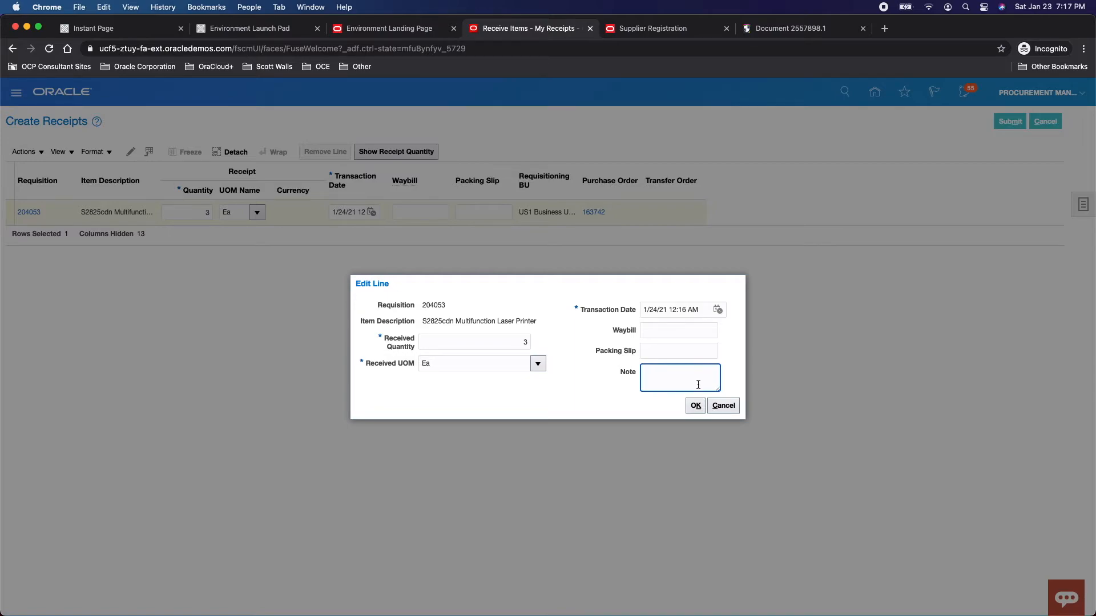
click(694, 405)
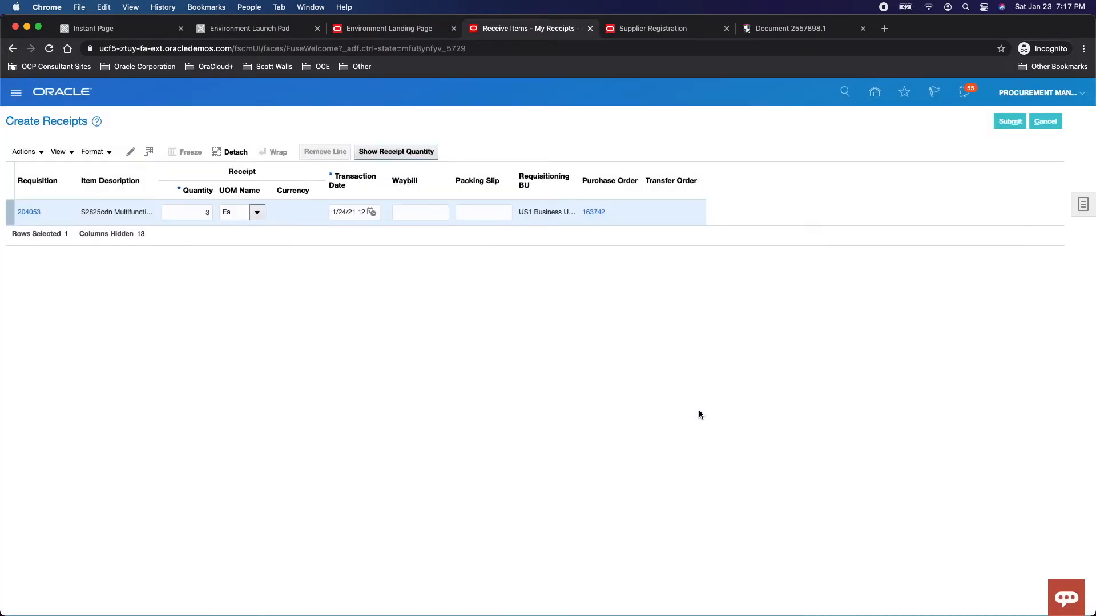
mouse_move(948, 259)
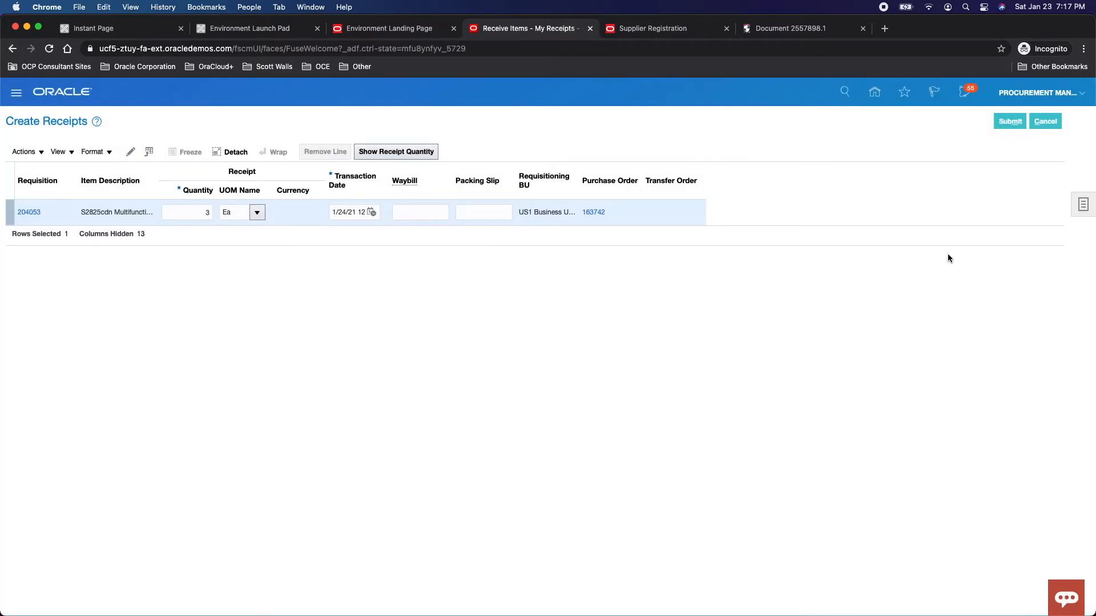
Submit the receipt, producing confirmation of new receipt number 51735.
click(1009, 121)
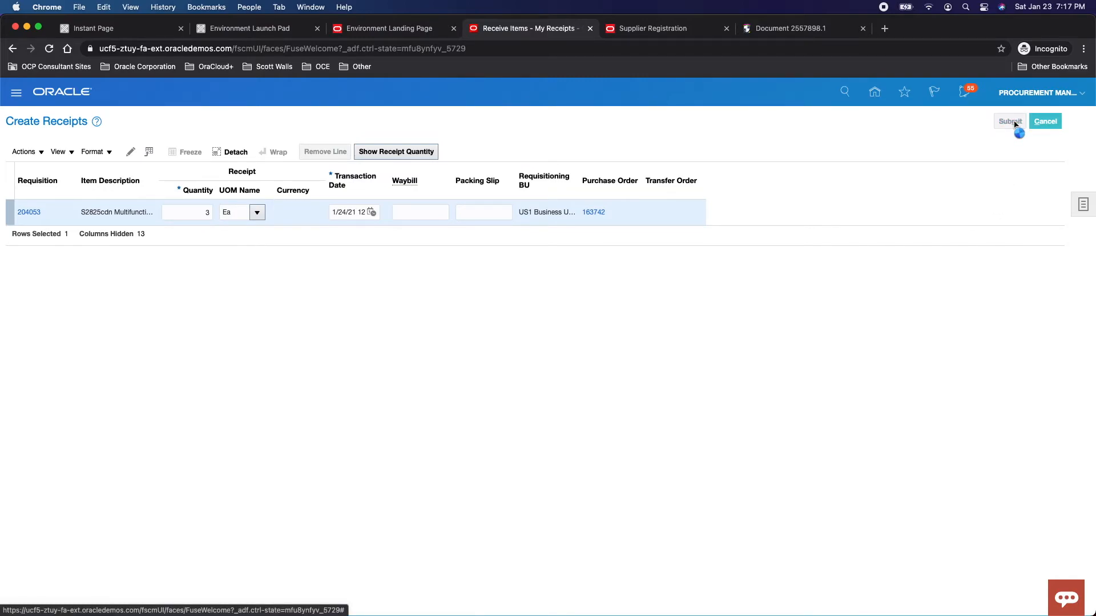
click(1009, 119)
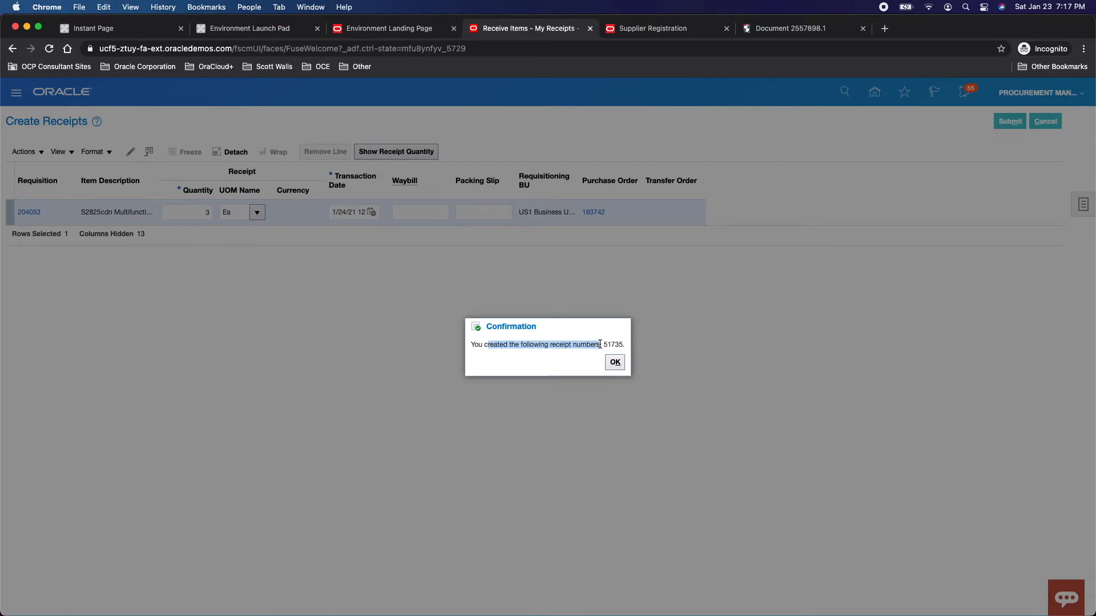
Acknowledge the receipt 51735 confirmation, returning to Receive Items without the 204053 line.
click(613, 362)
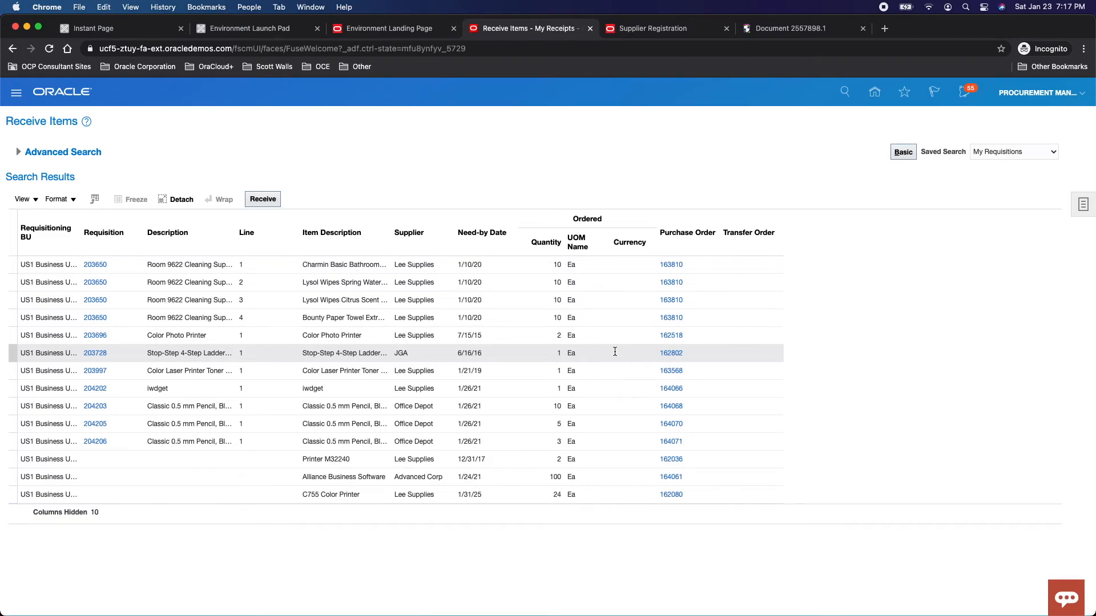
mouse_move(624, 350)
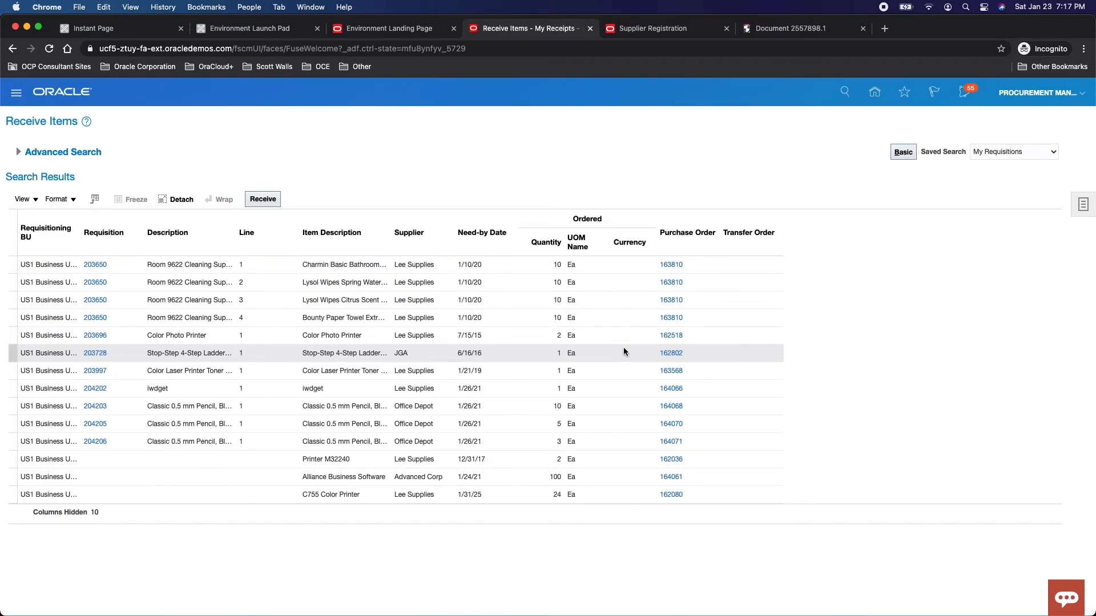